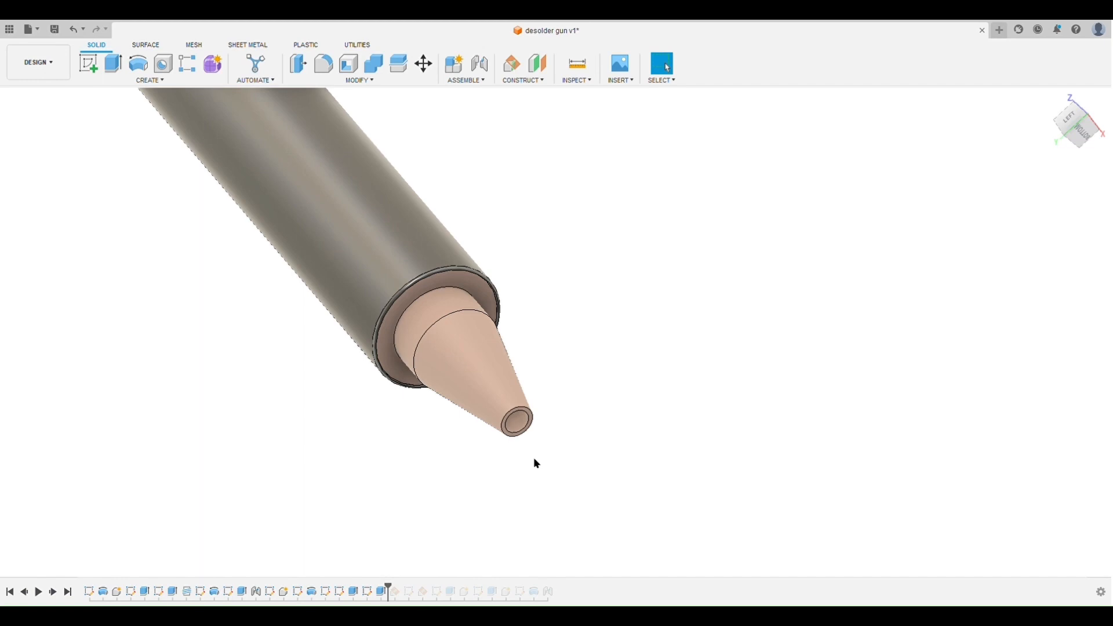
scroll(up, 3)
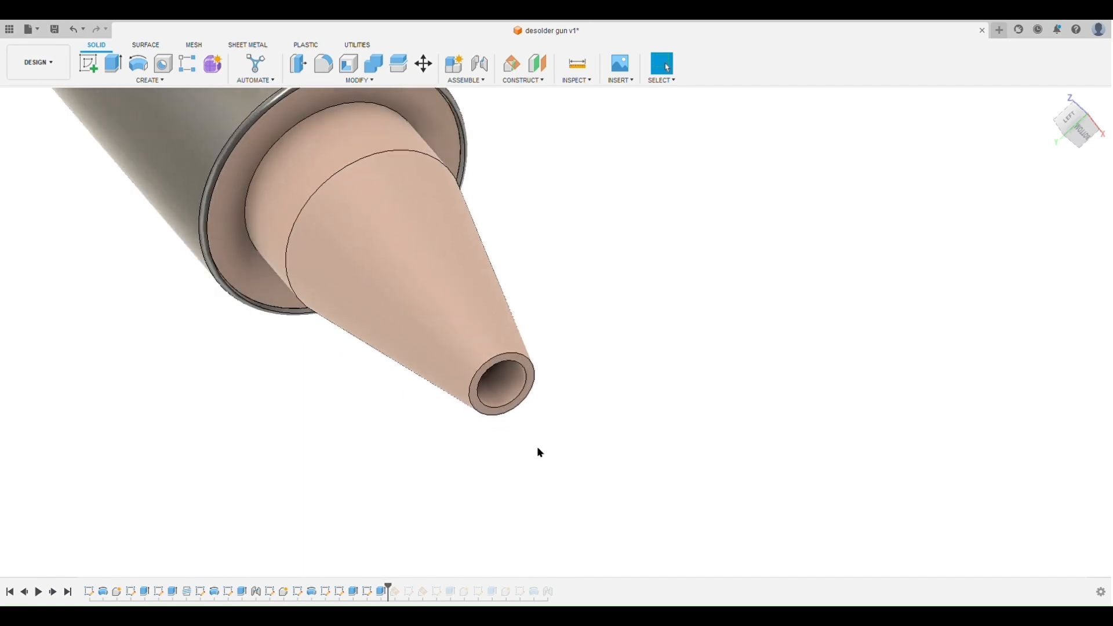